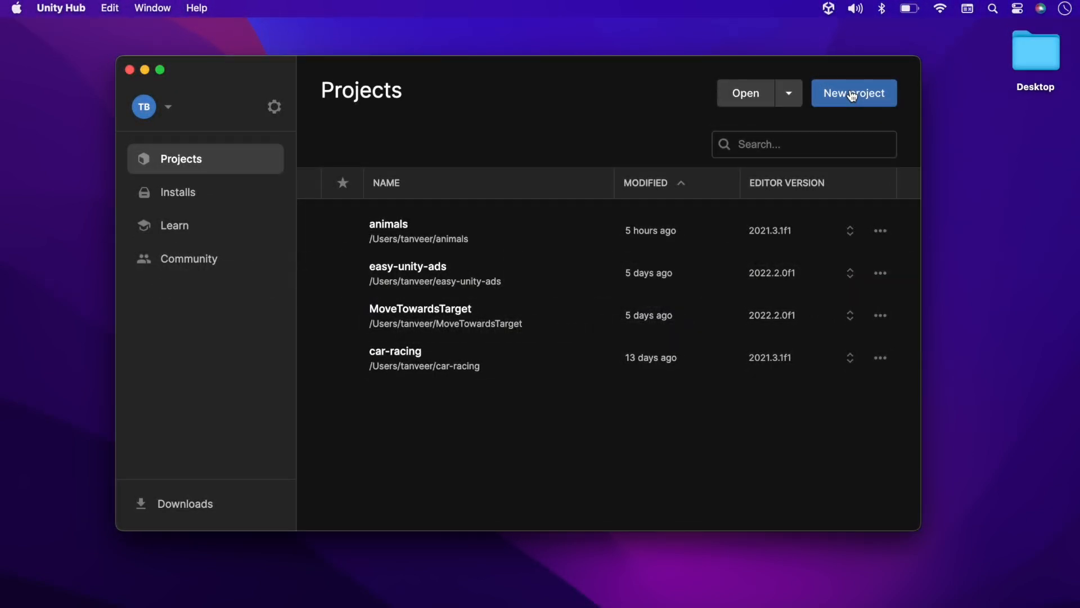
# Start a new project from Unity Hub's Projects page
pyautogui.click(854, 93)
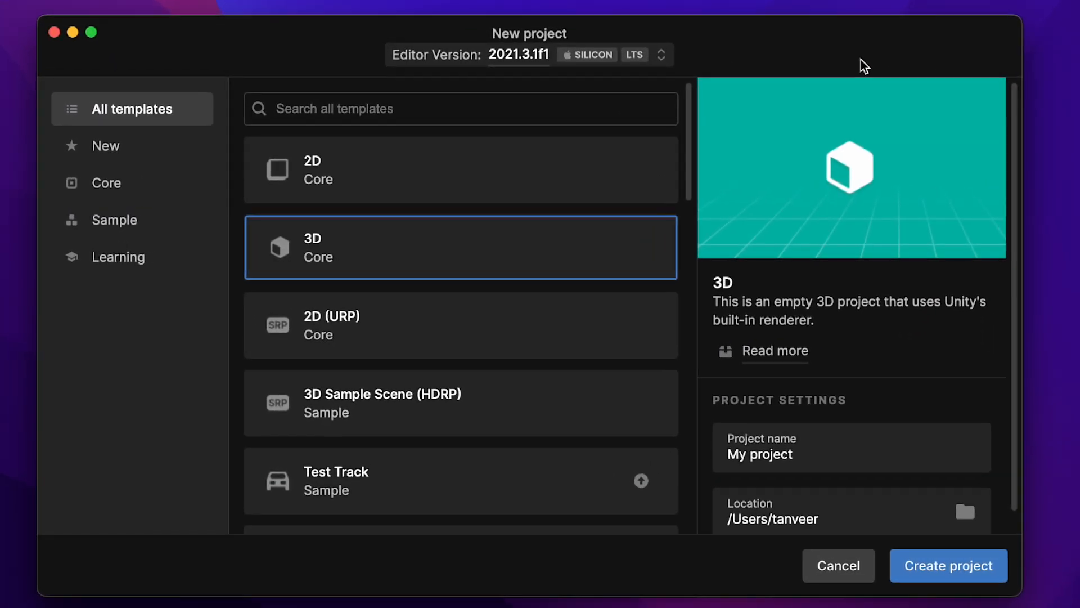
pyautogui.moveTo(408, 255)
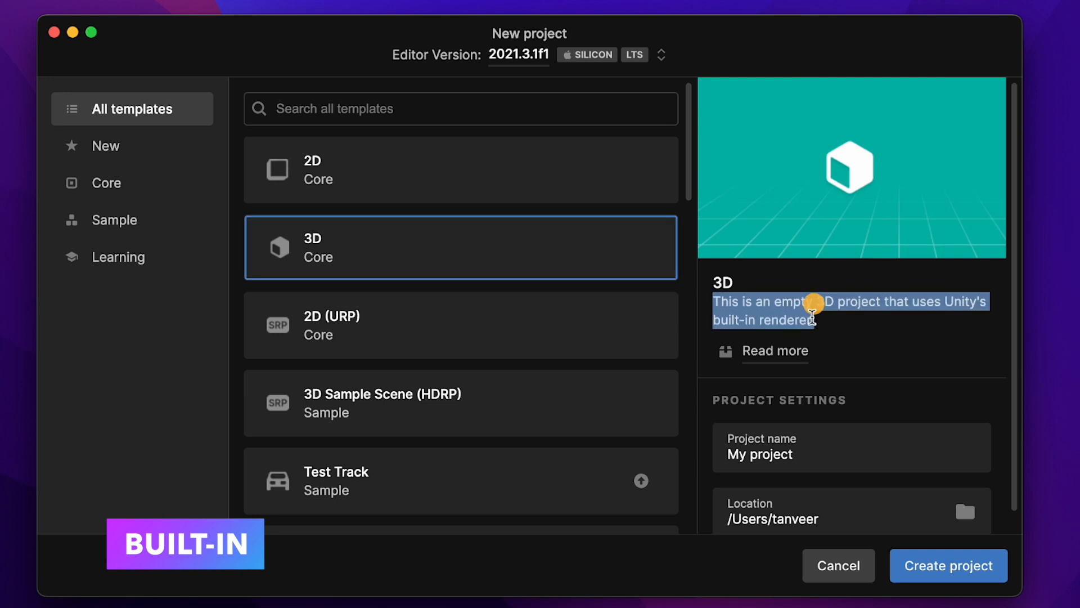
pyautogui.moveTo(761, 357)
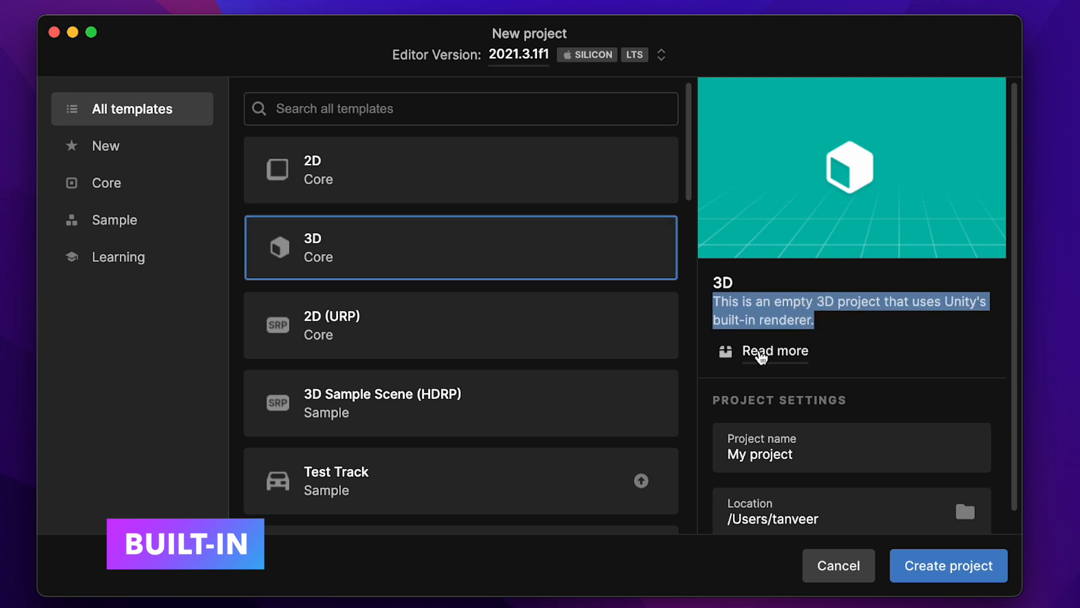
pyautogui.click(774, 351)
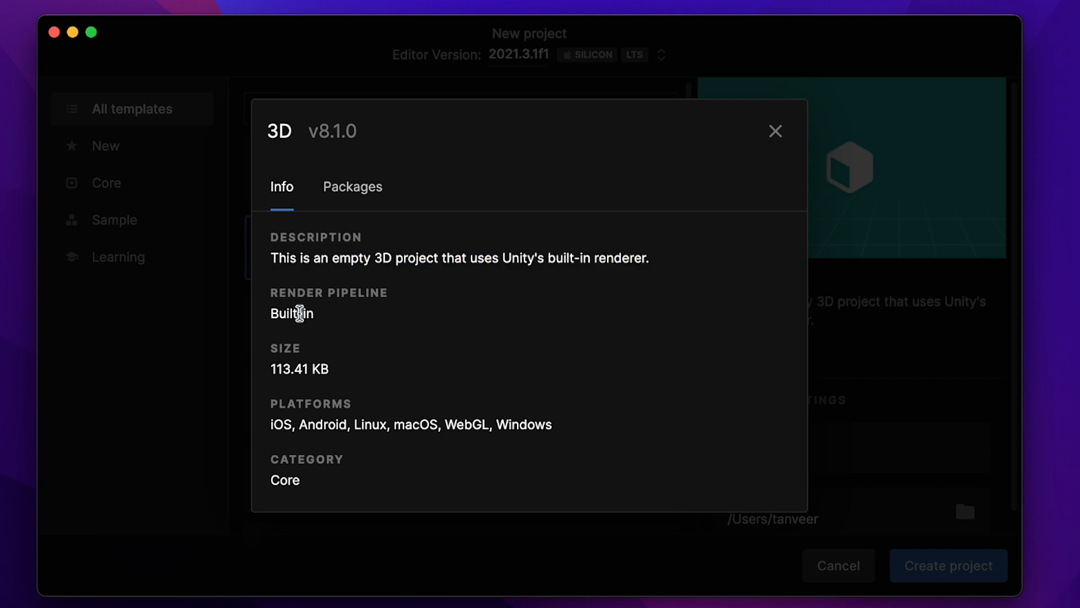
pyautogui.doubleClick(290, 370)
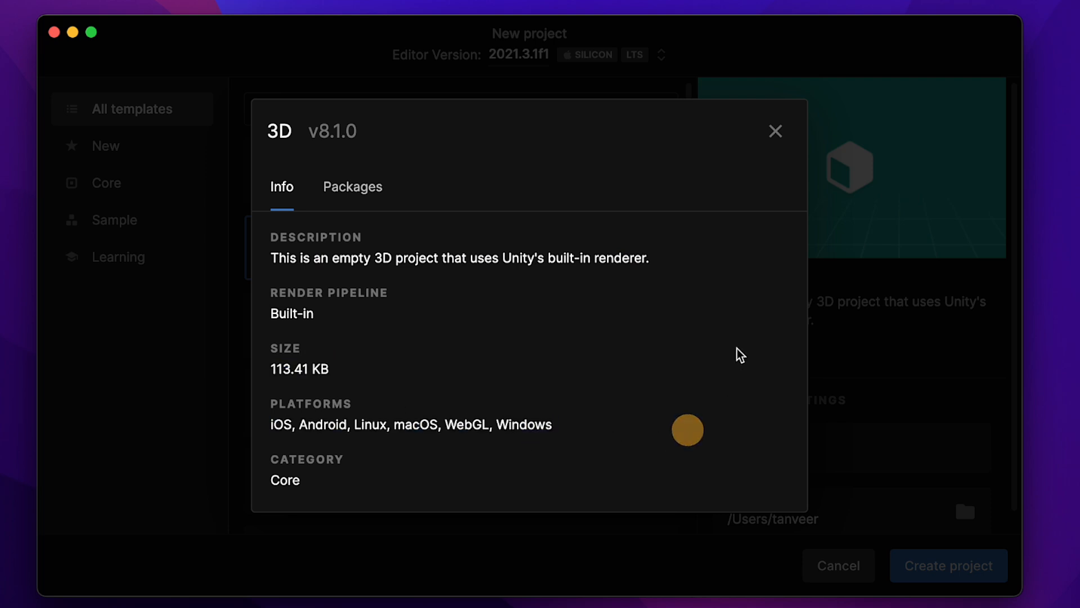
pyautogui.moveTo(352, 187)
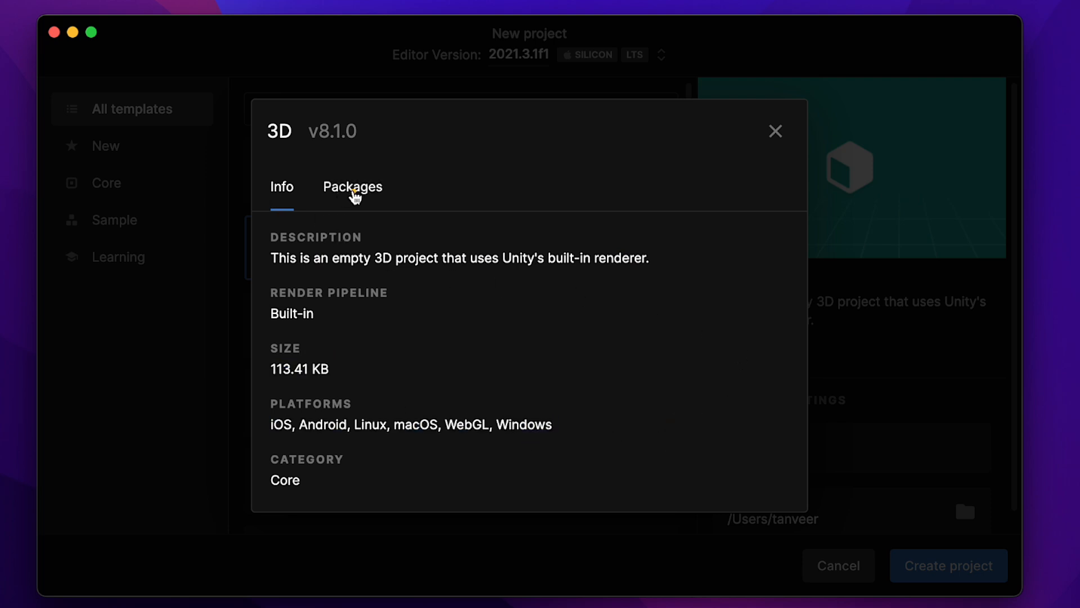
pyautogui.click(352, 187)
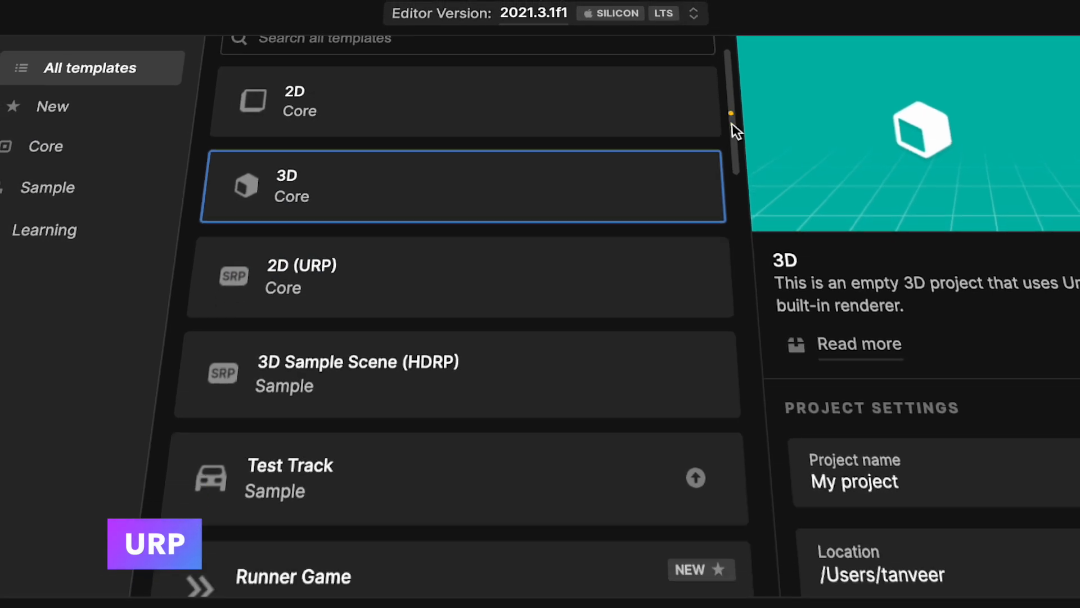
# Choose the 3D (URP) template from the template list
pyautogui.scroll(-3)
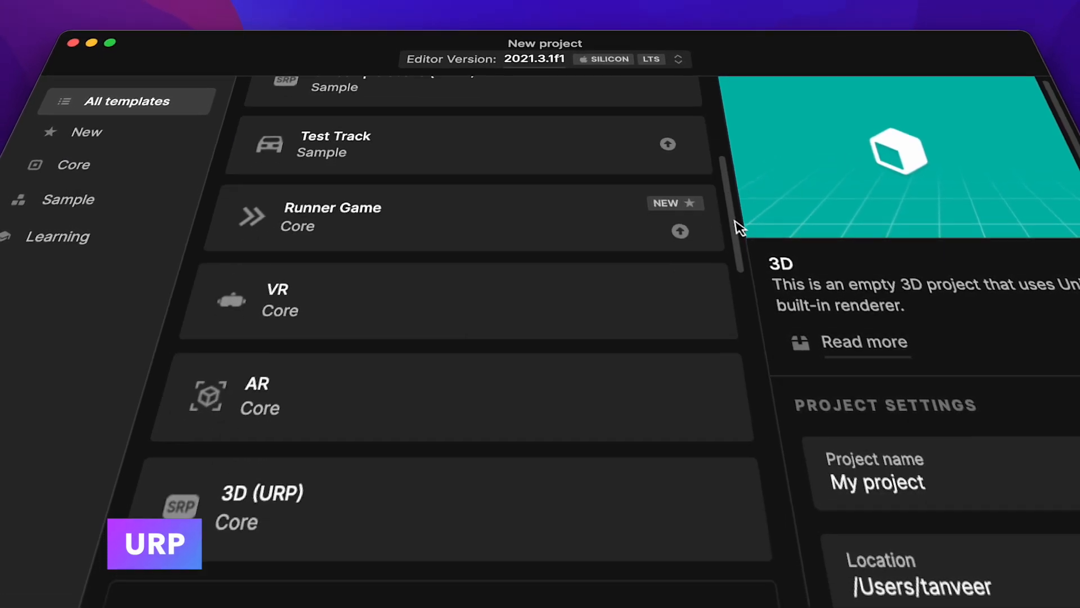
pyautogui.scroll(-3)
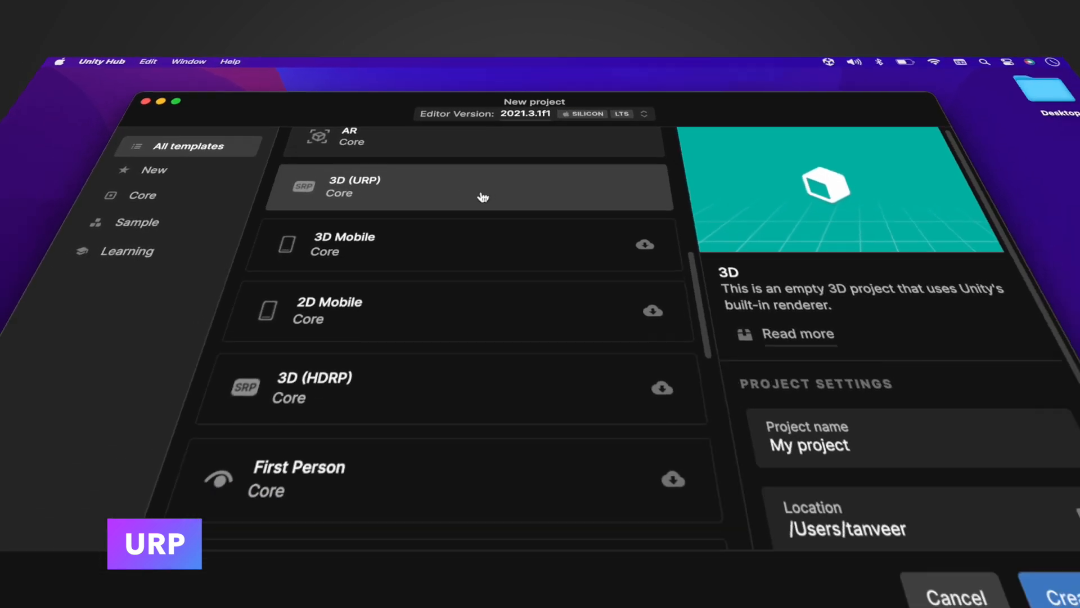
pyautogui.click(472, 186)
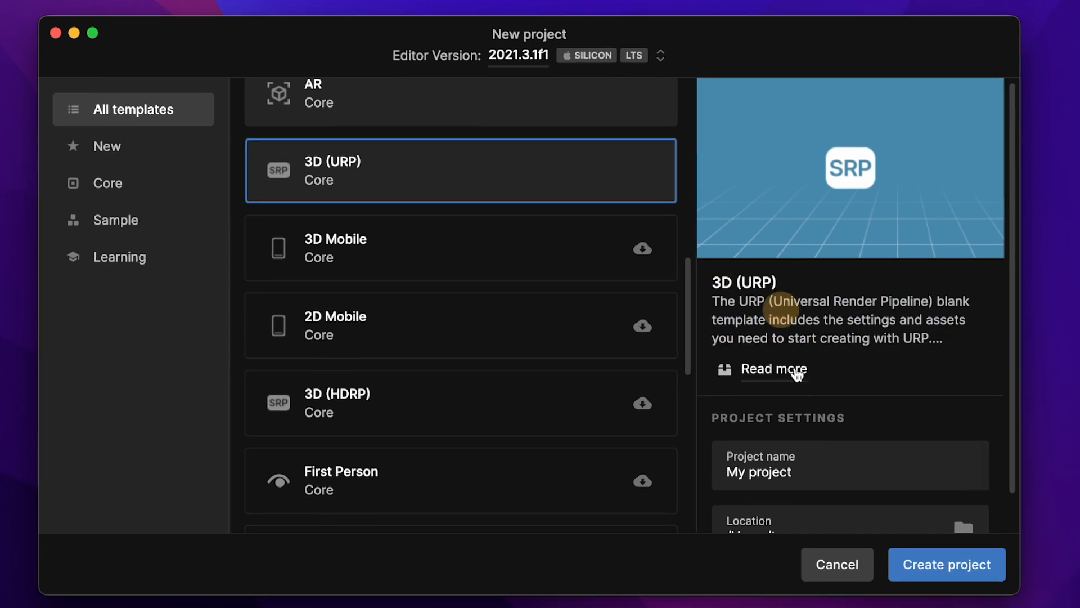
# Review the URP template's Info and Packages details, then close them
pyautogui.click(774, 369)
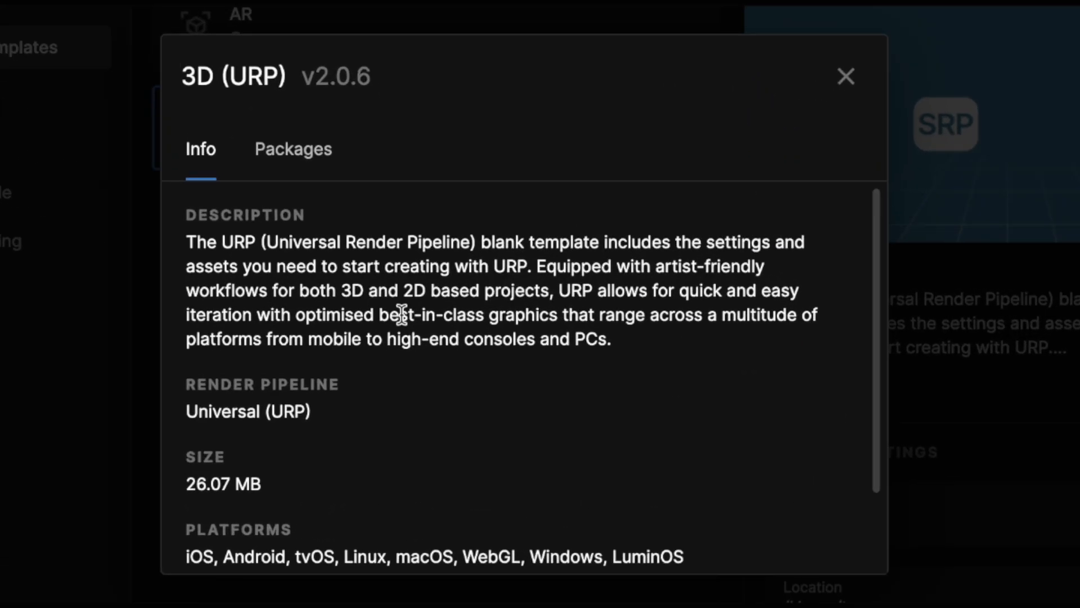
pyautogui.scroll(-3)
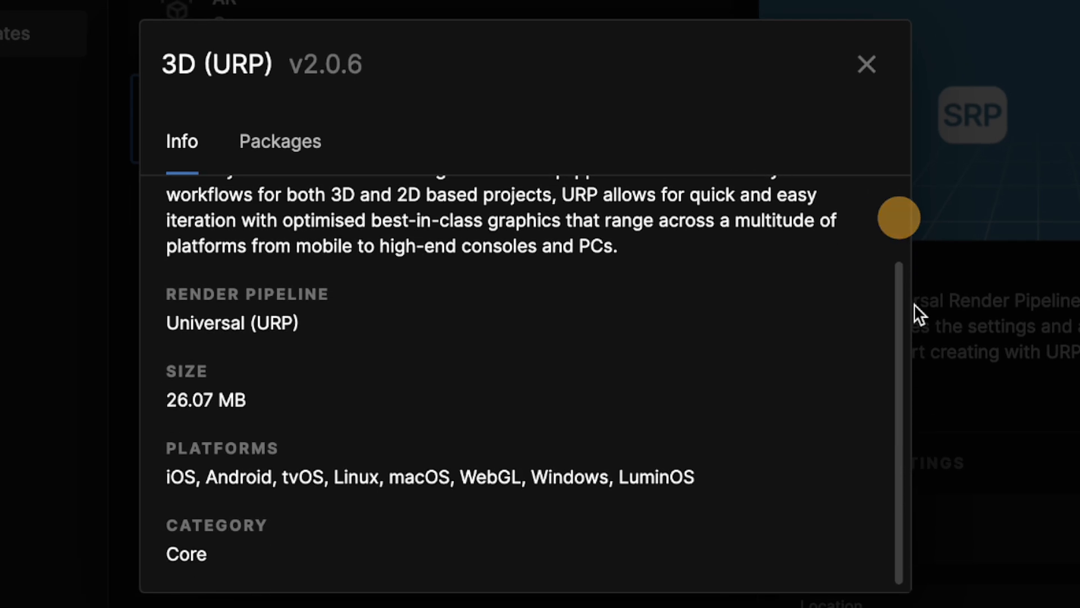
pyautogui.scroll(3)
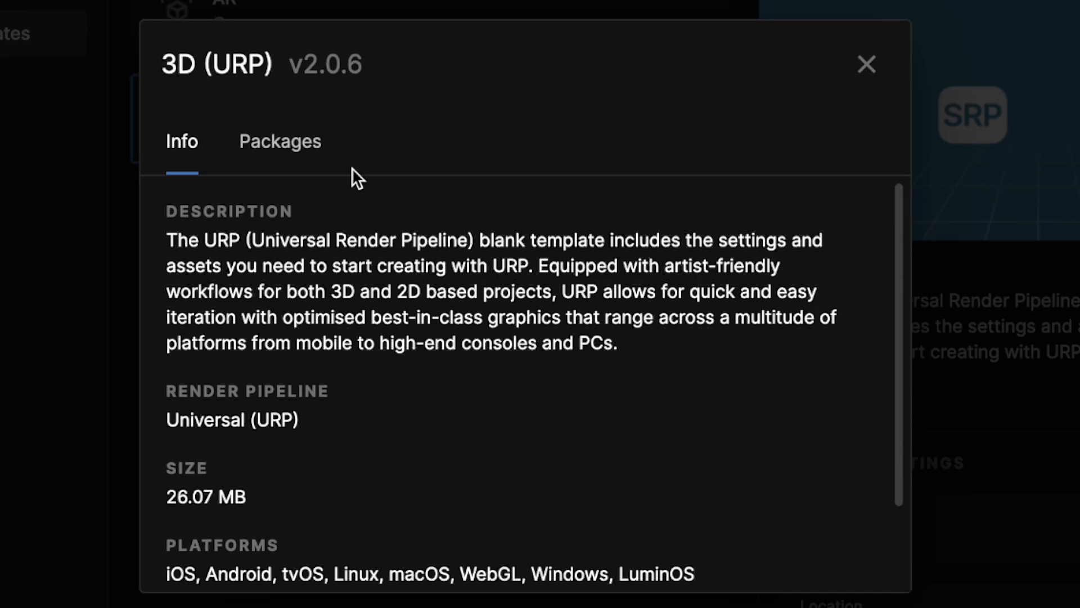
pyautogui.click(281, 142)
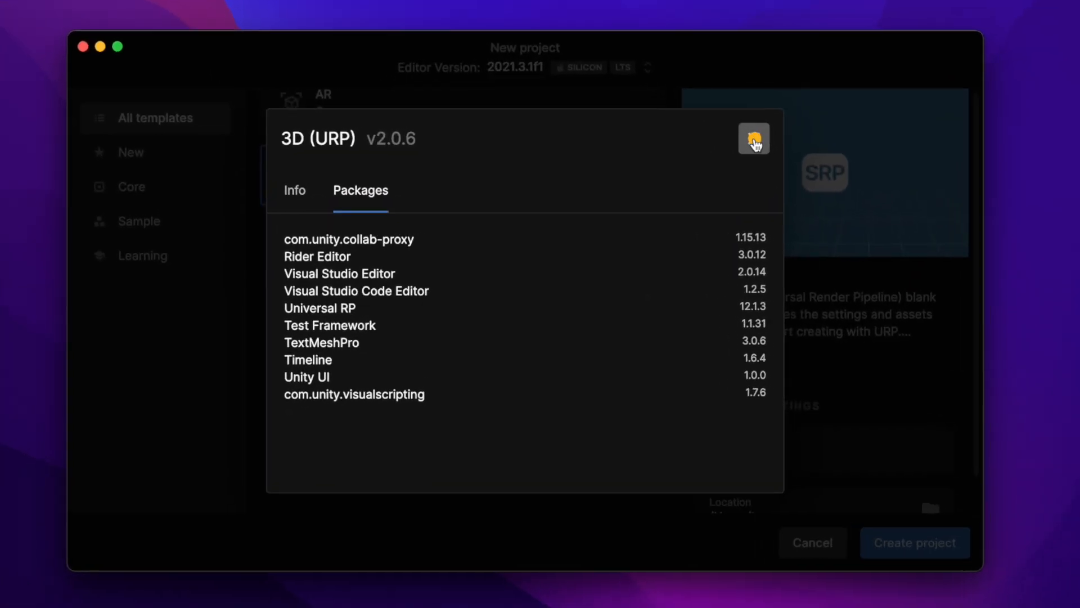
pyautogui.click(753, 138)
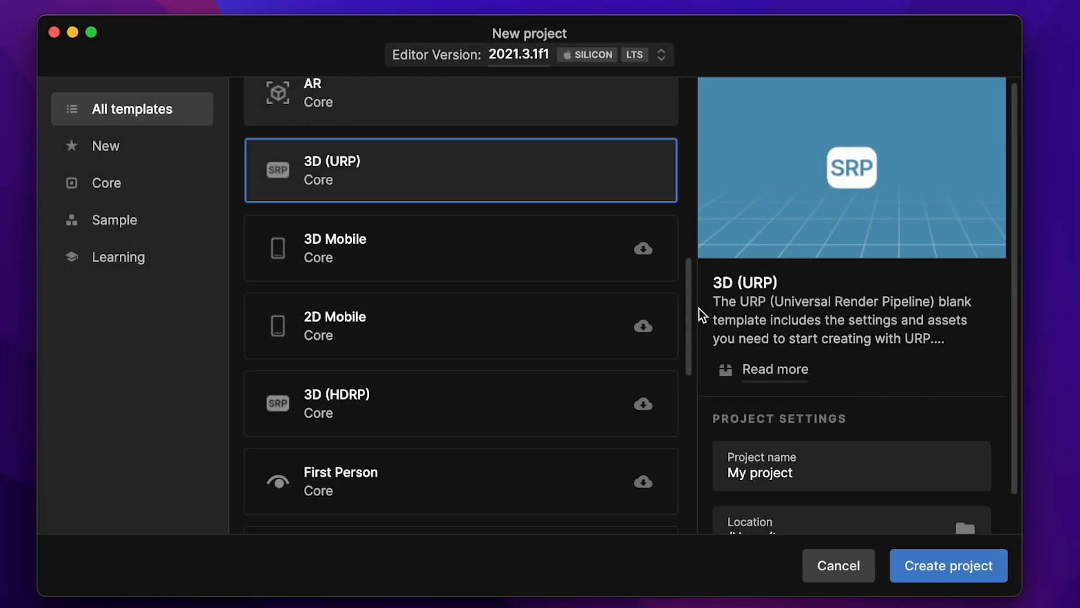
pyautogui.scroll(-3)
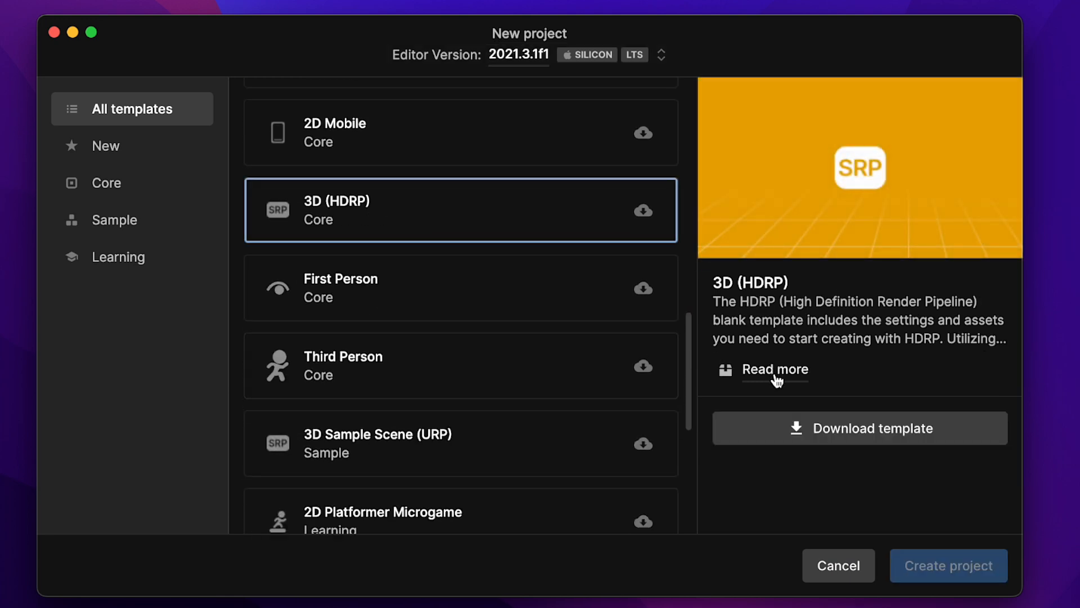
pyautogui.click(774, 369)
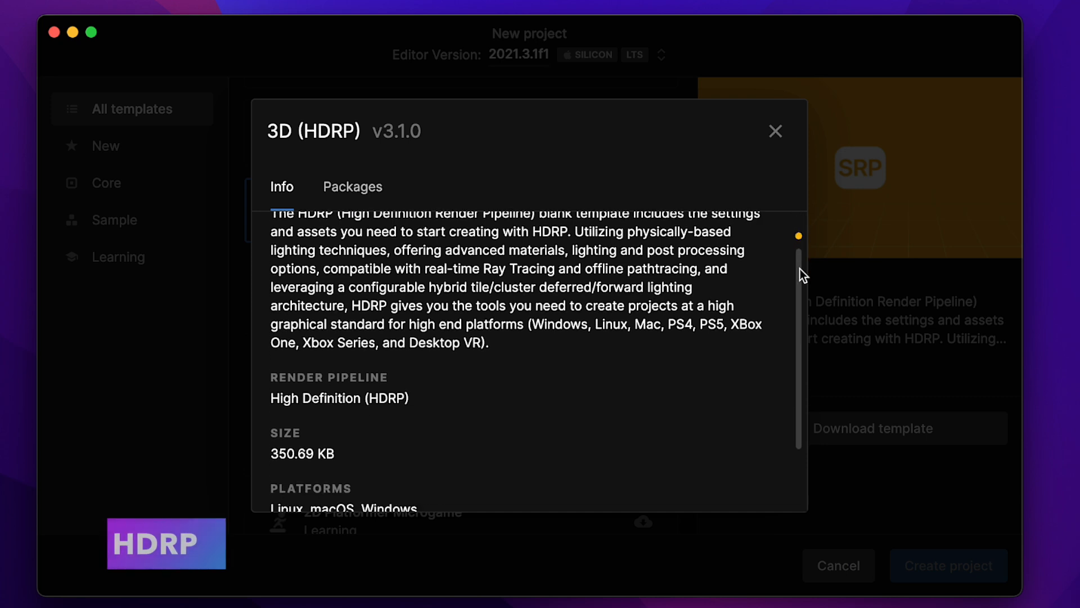
pyautogui.scroll(3)
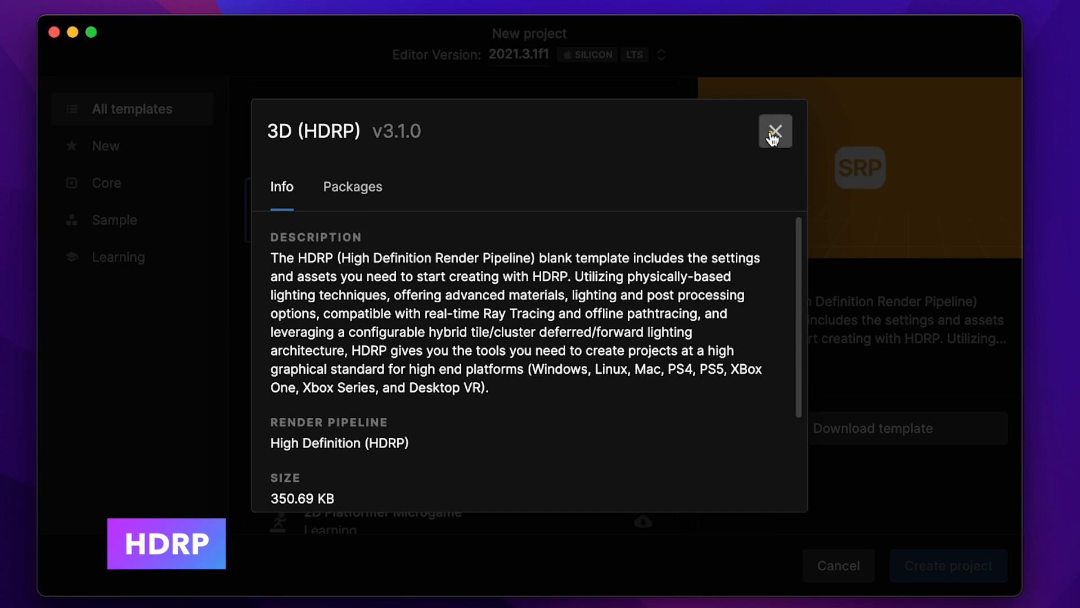
pyautogui.click(775, 131)
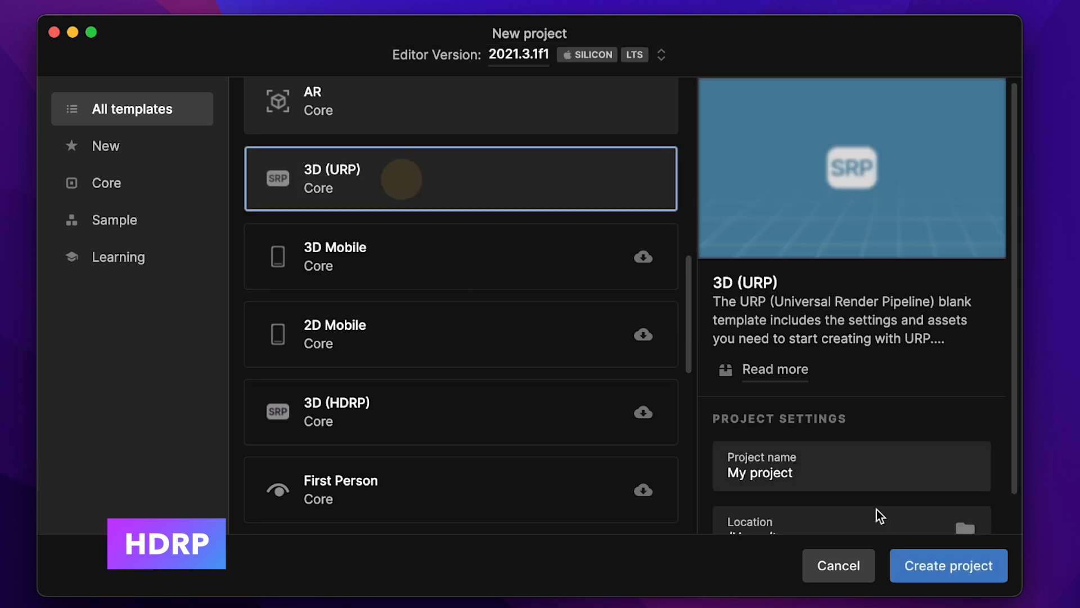
# Create the URP project and add a Cube to SampleScene via GameObject > 3D Object
pyautogui.click(949, 565)
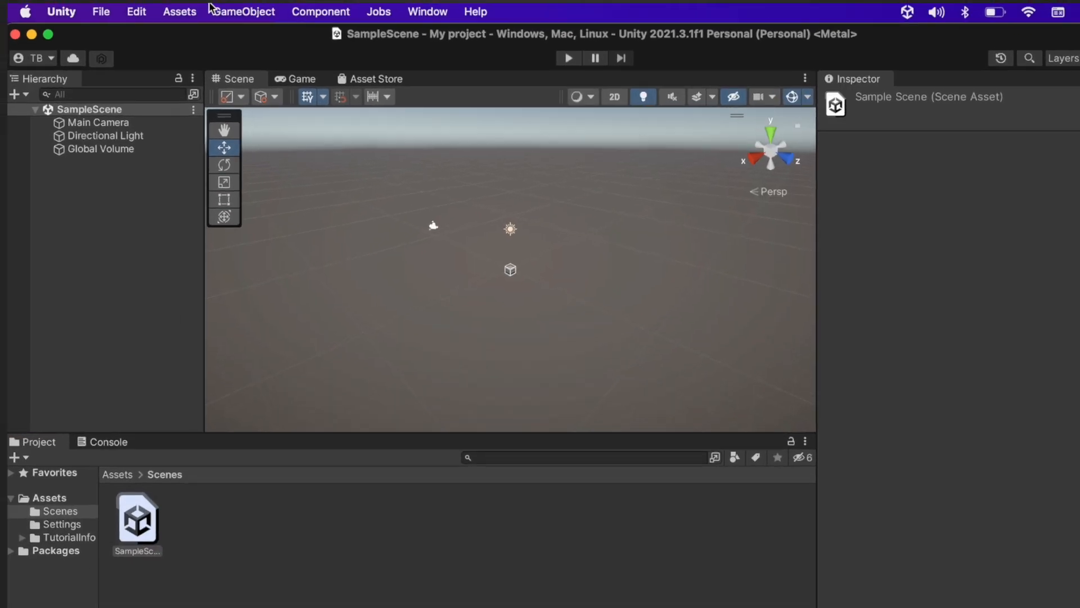
pyautogui.click(241, 12)
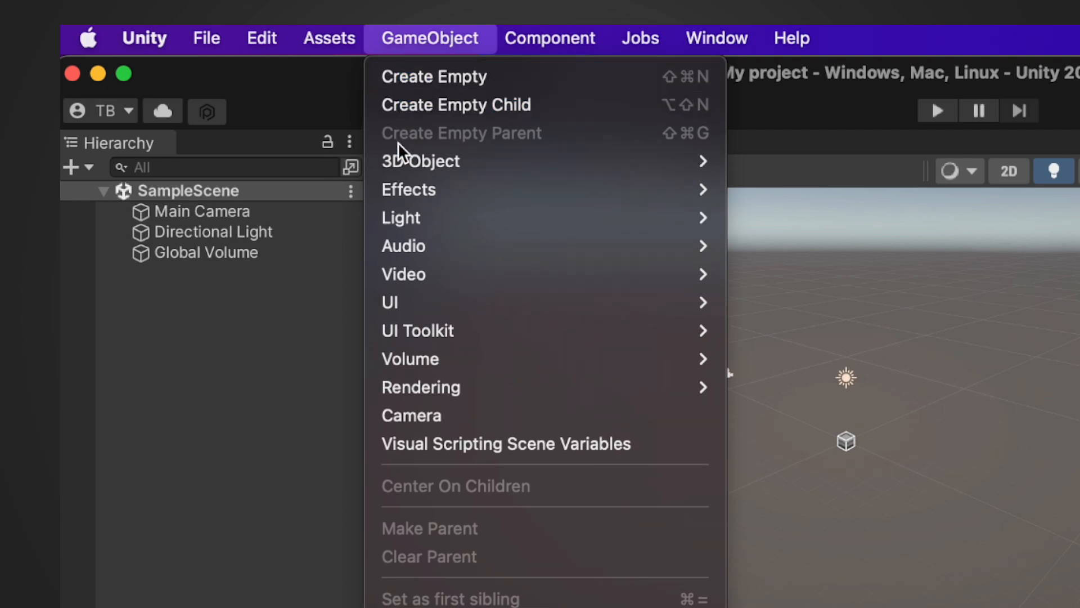
pyautogui.click(234, 344)
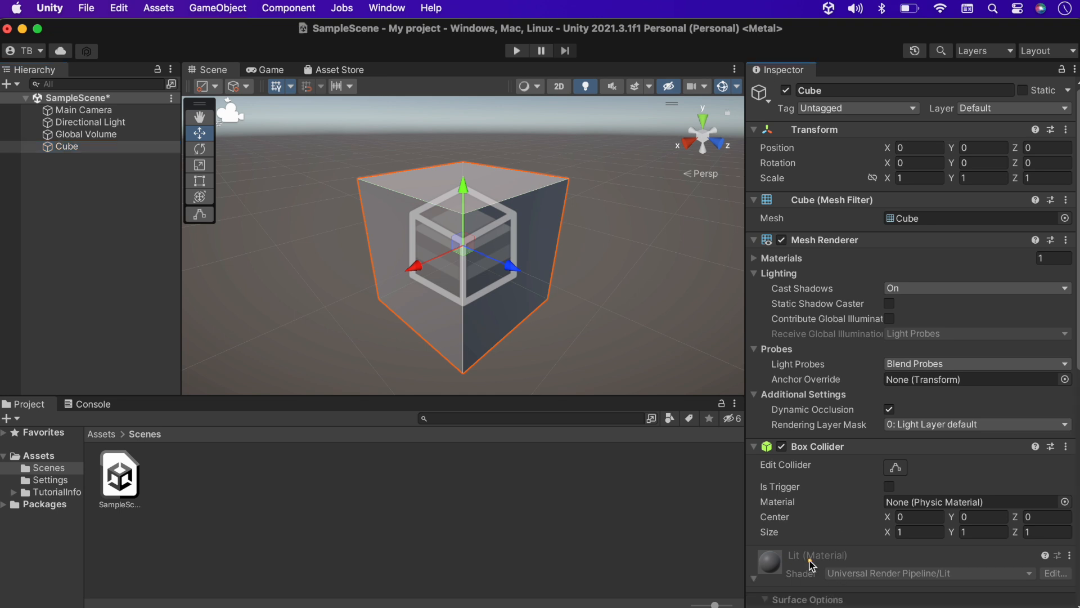
# View the Cube's Universal Render Pipeline/Lit material, then return to the Assets folder
pyautogui.scroll(-3)
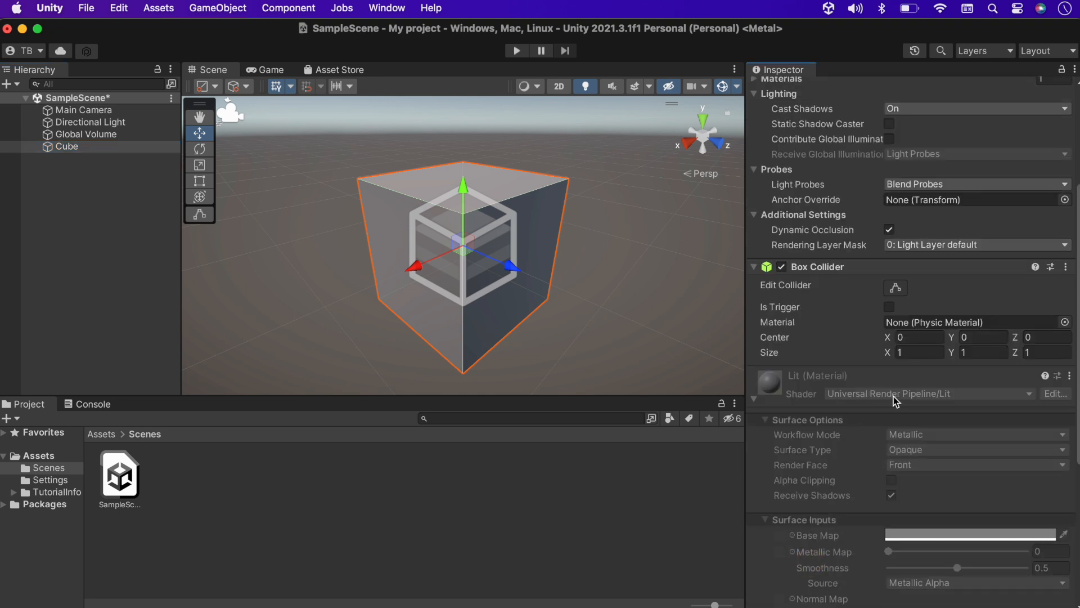
pyautogui.scroll(-3)
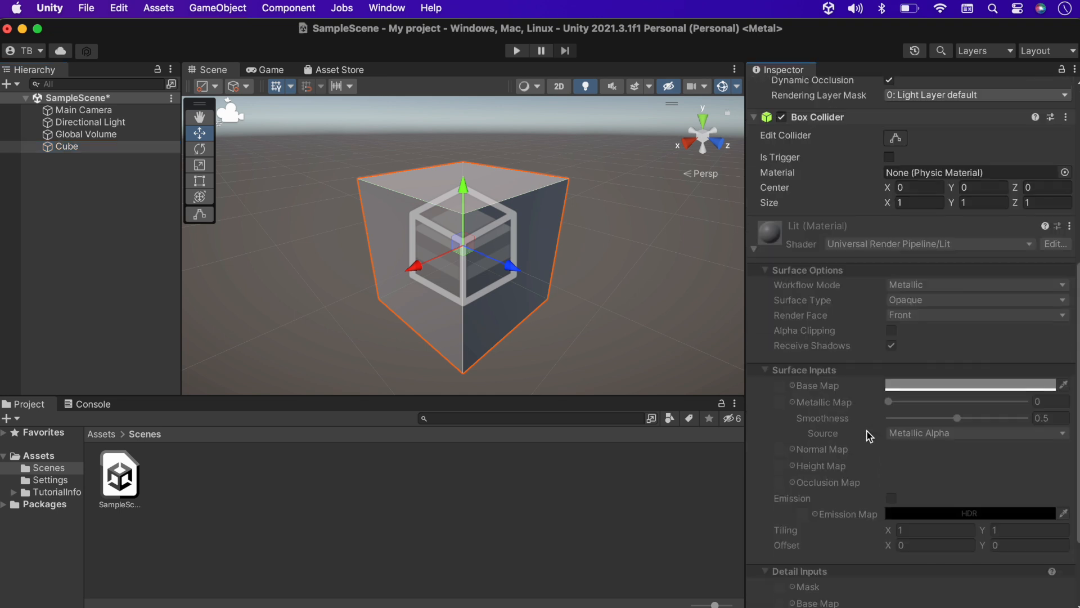
pyautogui.click(38, 456)
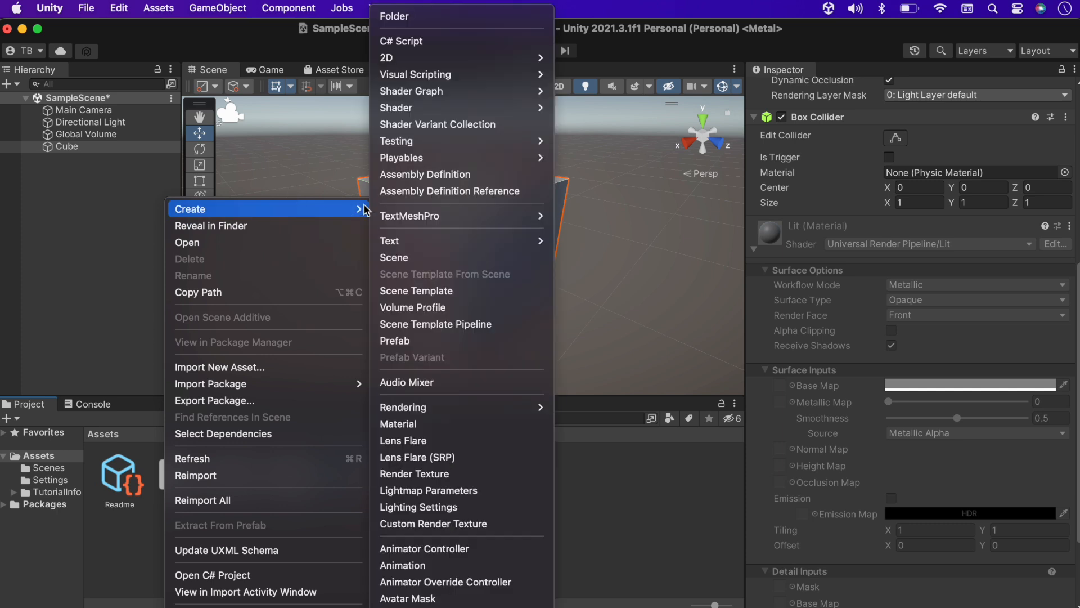
pyautogui.moveTo(425, 279)
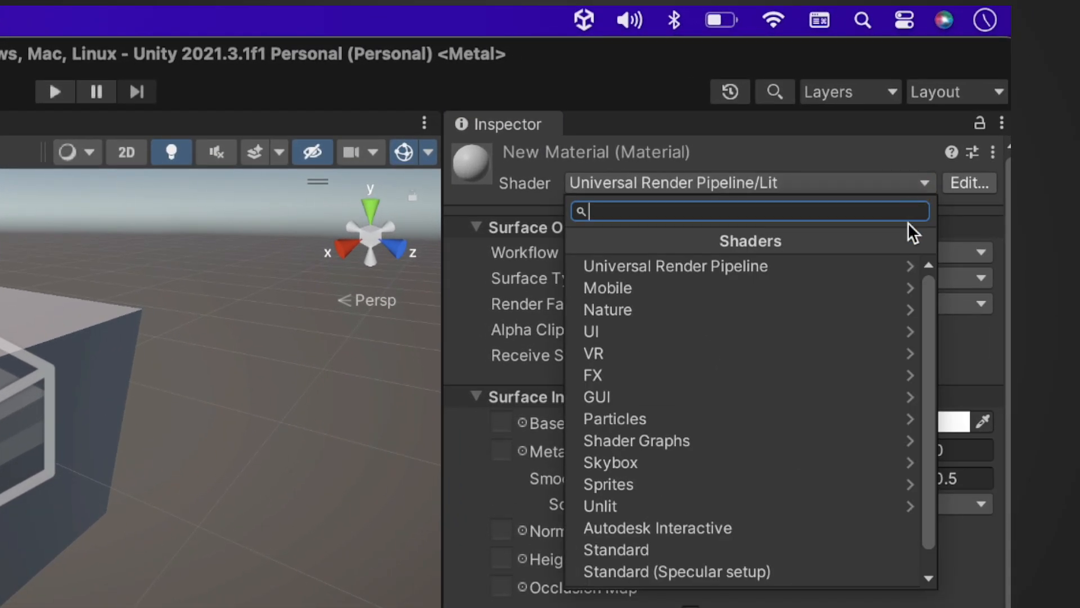
pyautogui.moveTo(861, 549)
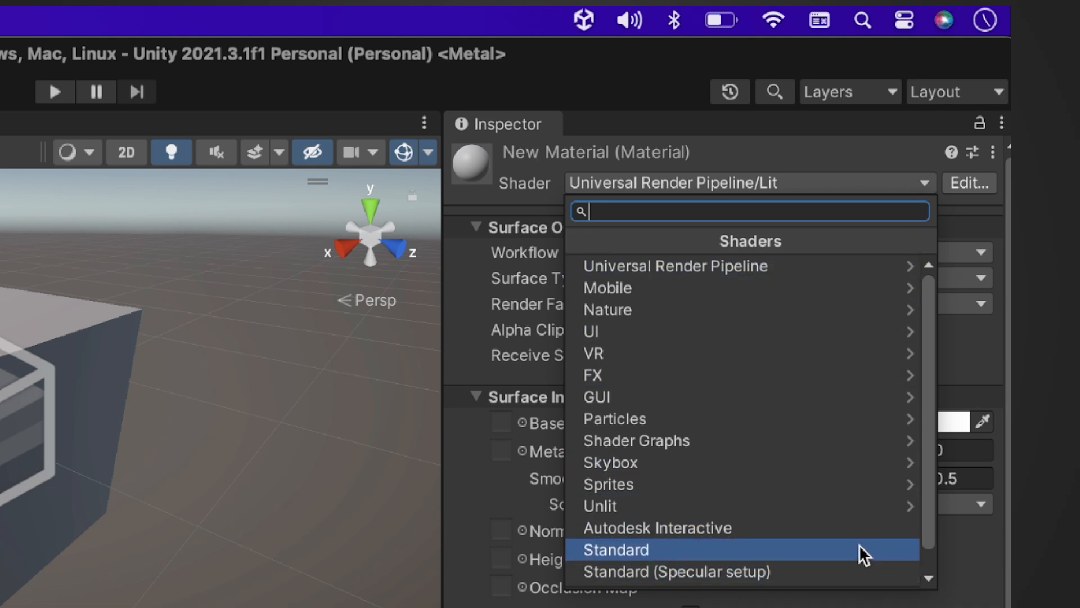
pyautogui.moveTo(740, 287)
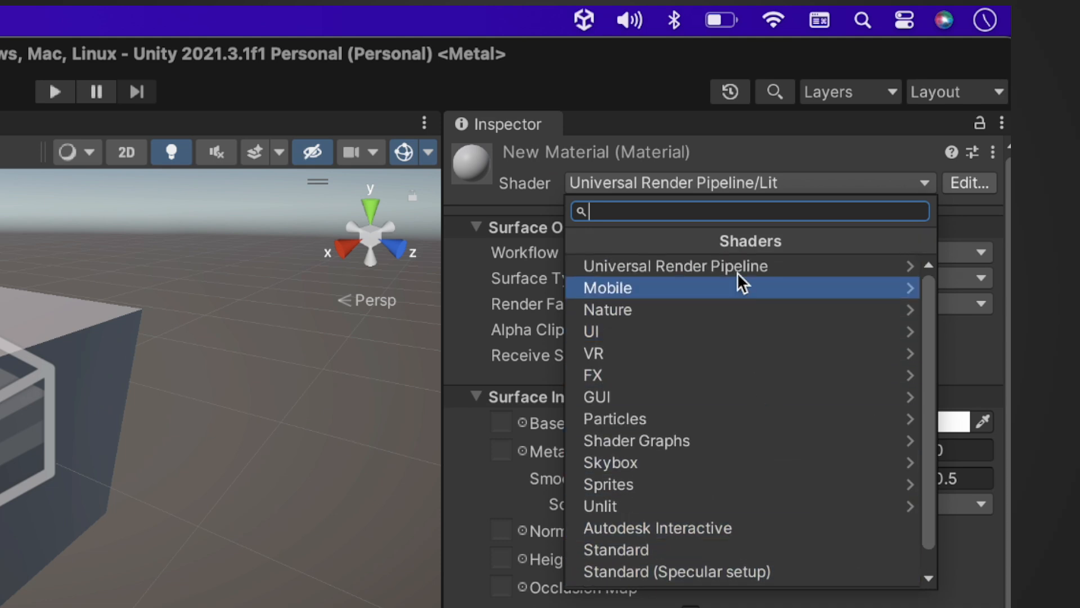
# Show the Universal Render Pipeline shaders for the New Material, with Lit checked
pyautogui.click(676, 266)
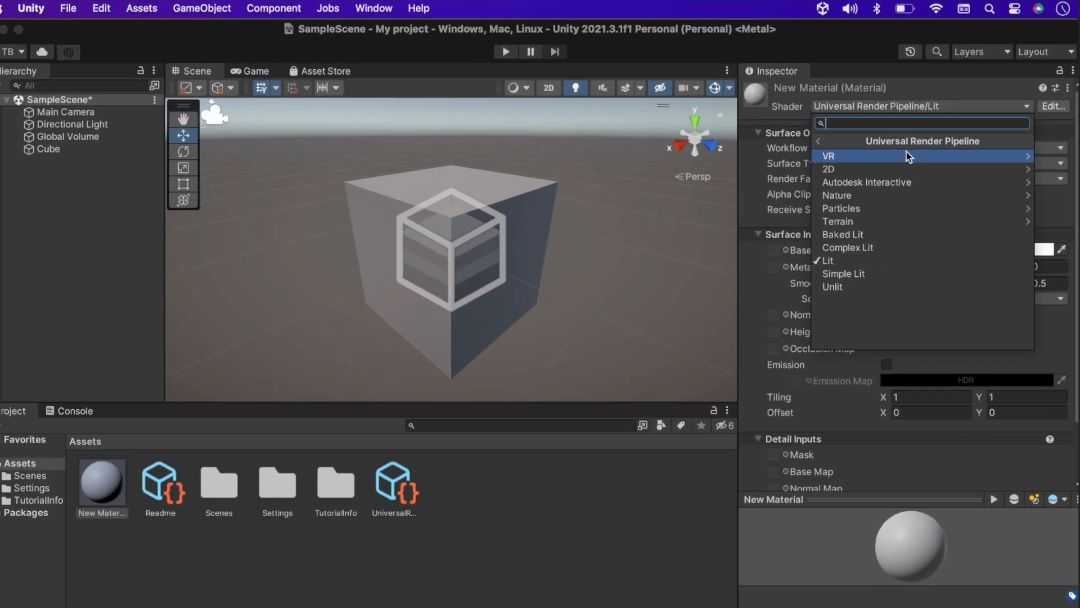
pyautogui.moveTo(879, 204)
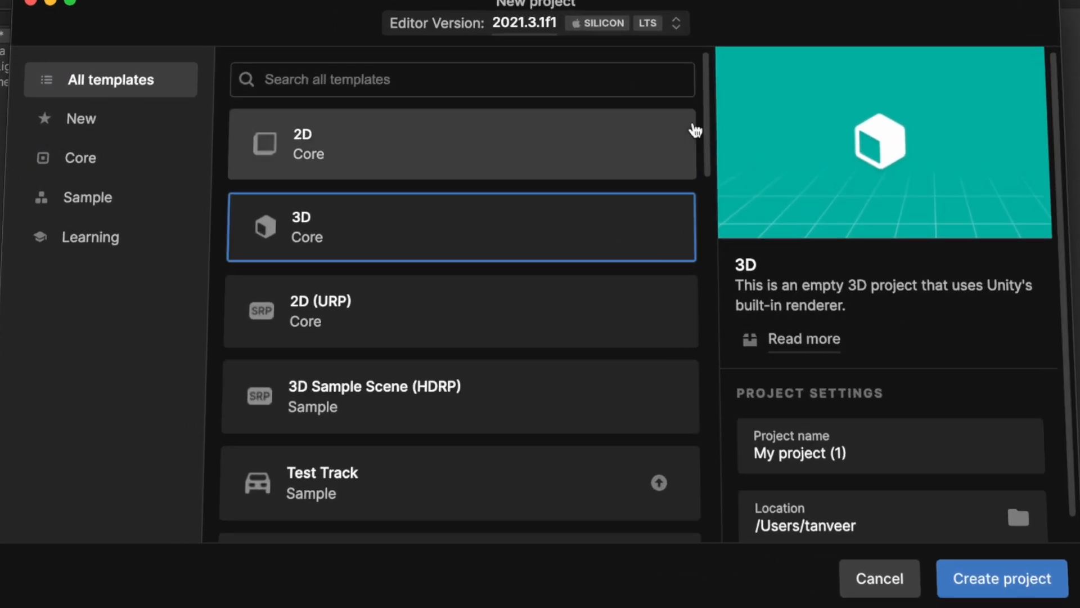
# Download the 3D (HDRP) template for the new project My project (1)
pyautogui.scroll(-3)
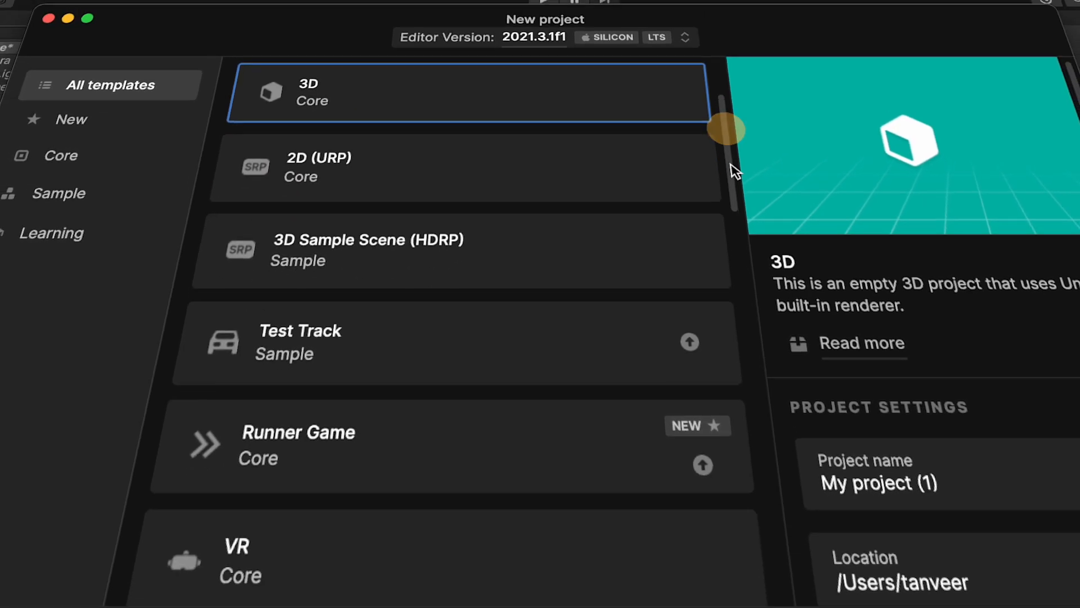
pyautogui.scroll(-3)
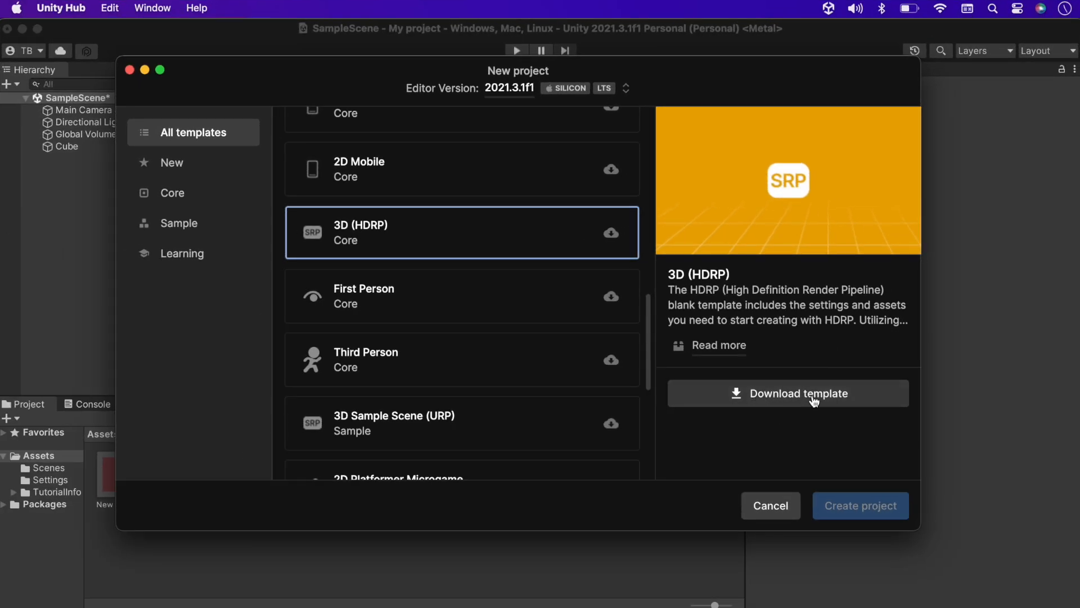
pyautogui.click(787, 393)
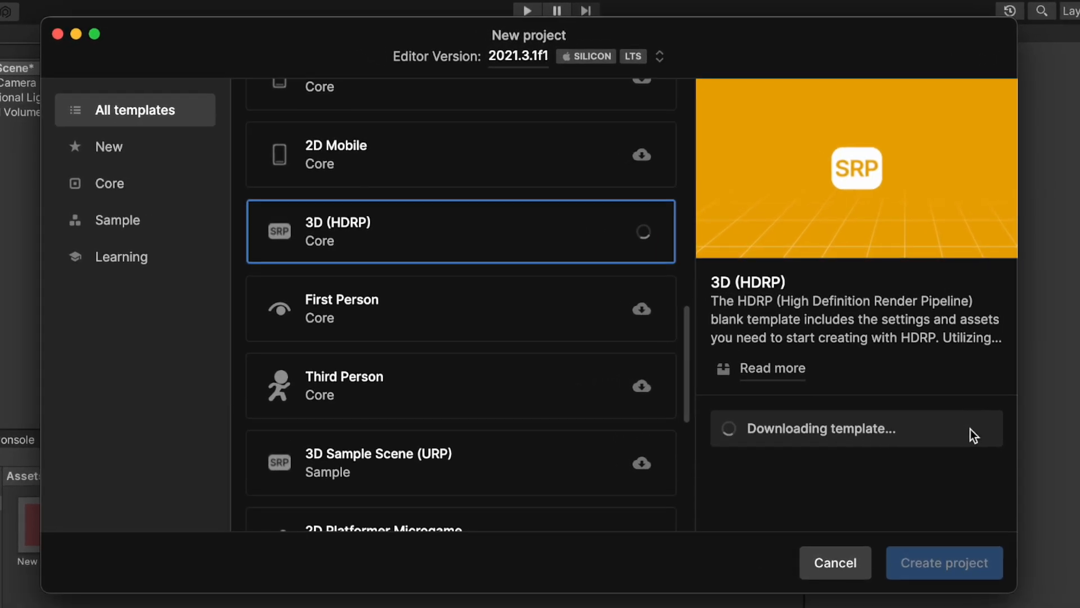
pyautogui.moveTo(949, 565)
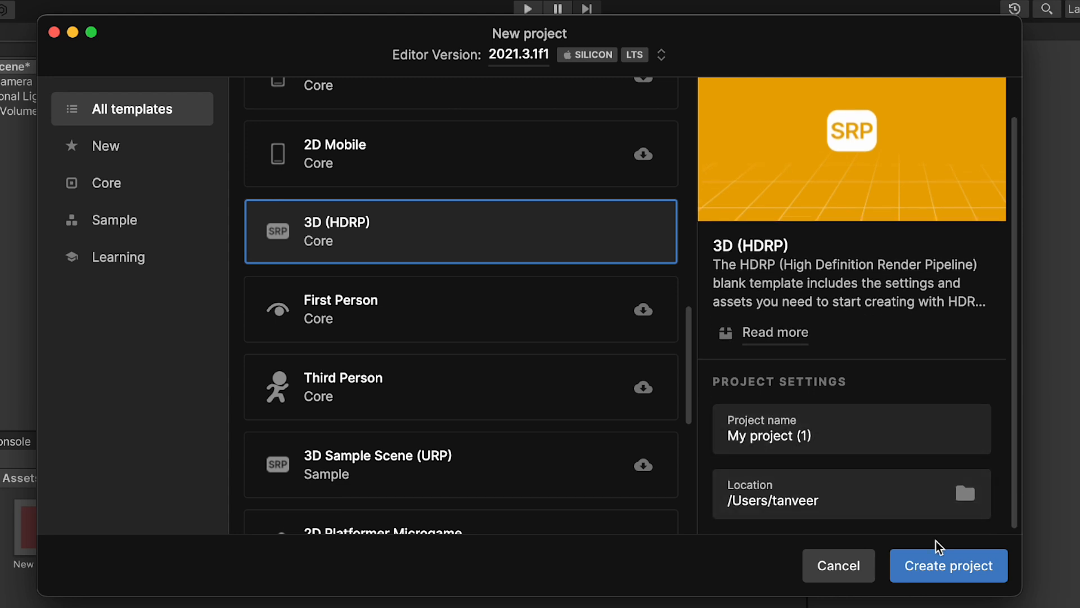
pyautogui.moveTo(959, 573)
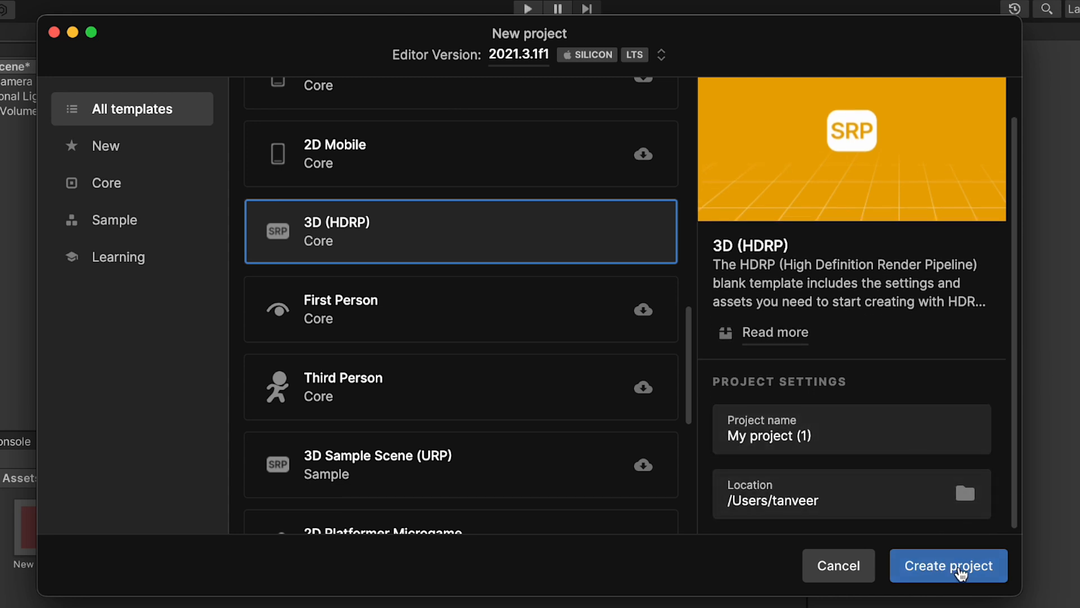
# Create the HDRP project and browse Settings > HDRPDefaultResources in the Project window
pyautogui.click(948, 565)
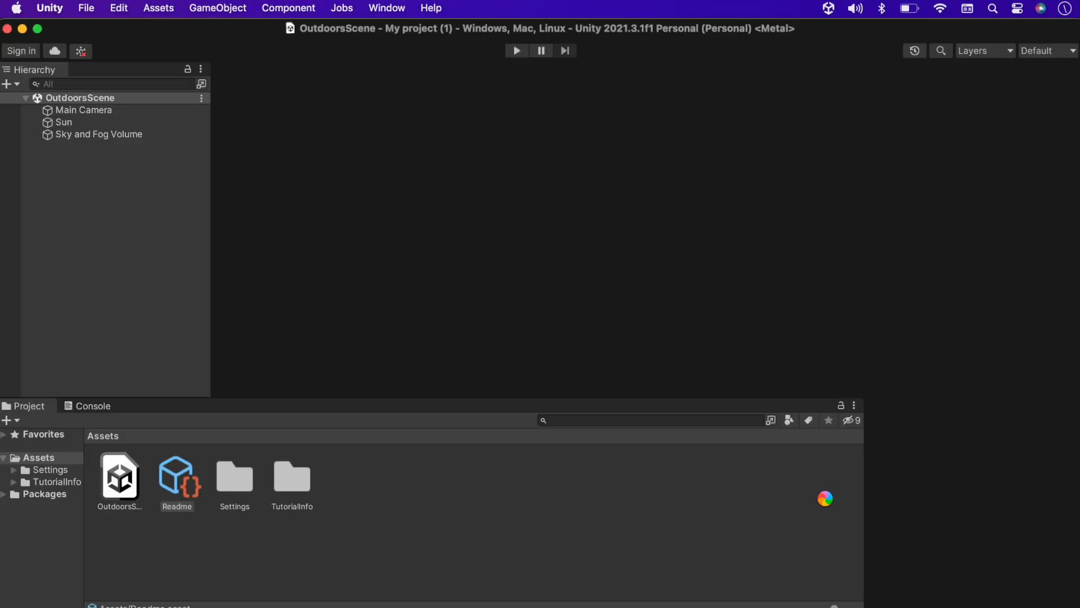
pyautogui.click(177, 478)
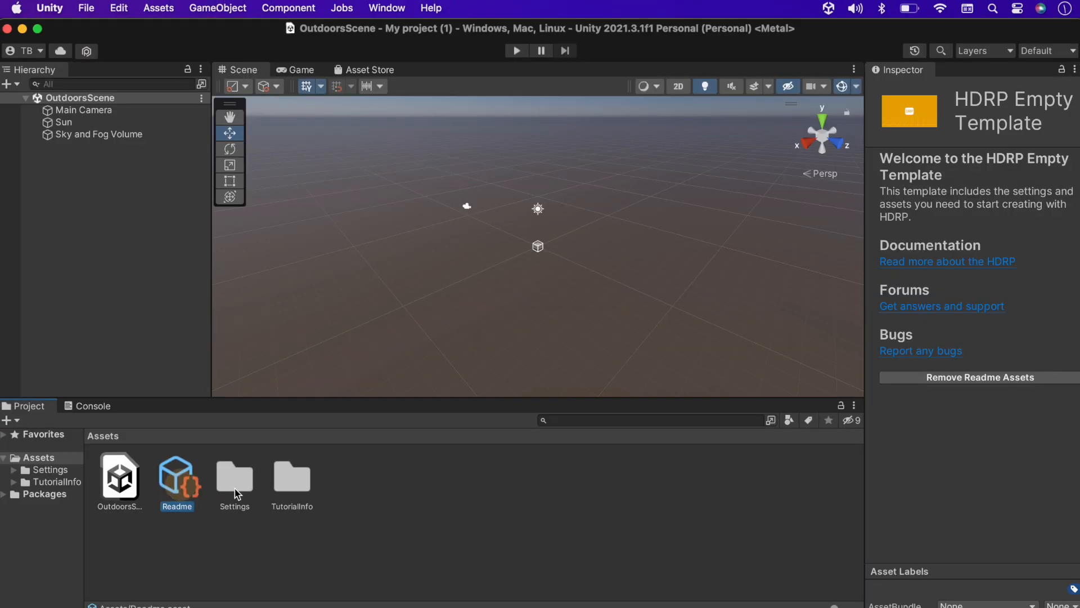
pyautogui.doubleClick(234, 478)
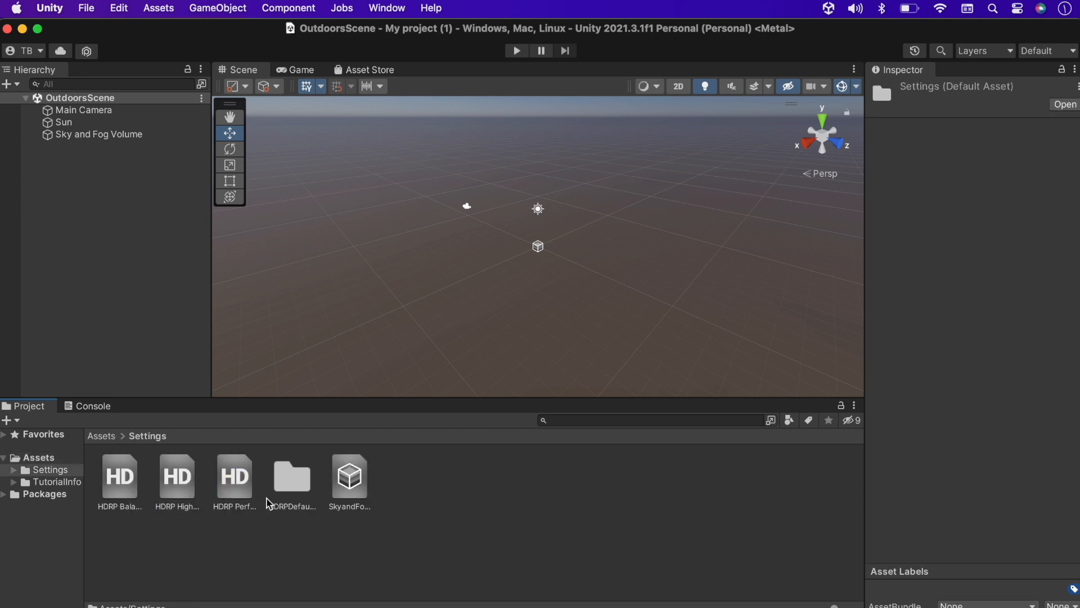
pyautogui.doubleClick(292, 479)
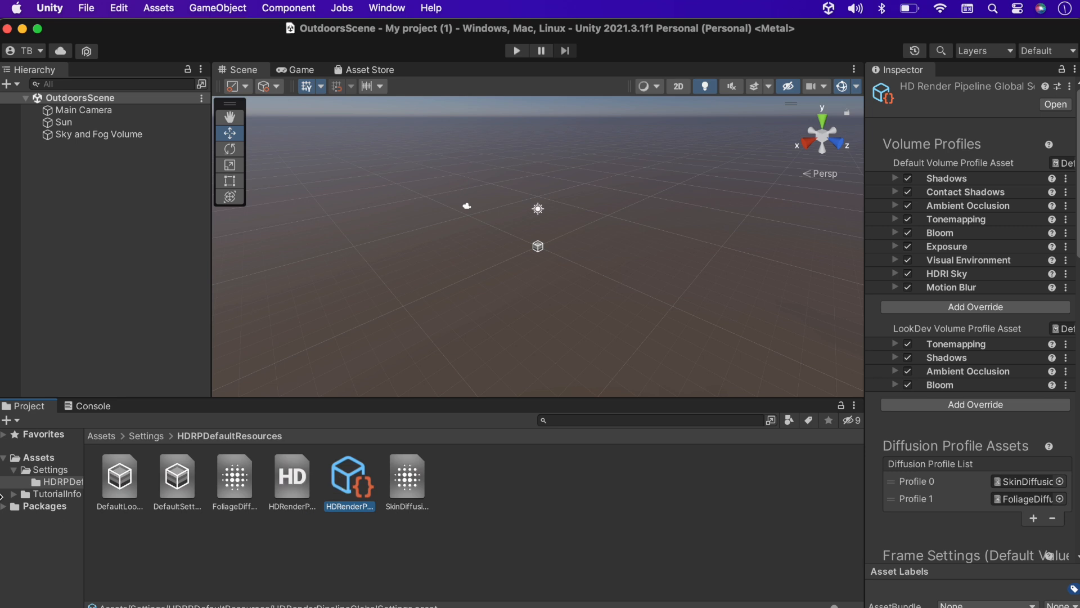
# Create a New Material in Assets and show its HDRP shader list with Lit checked
pyautogui.rightClick(119, 480)
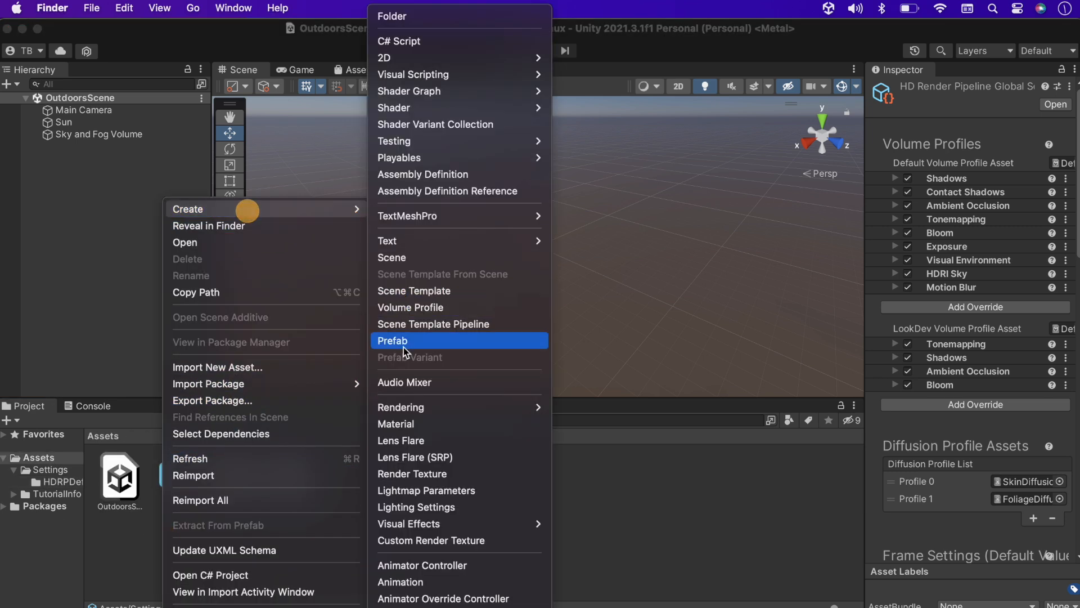
pyautogui.click(396, 424)
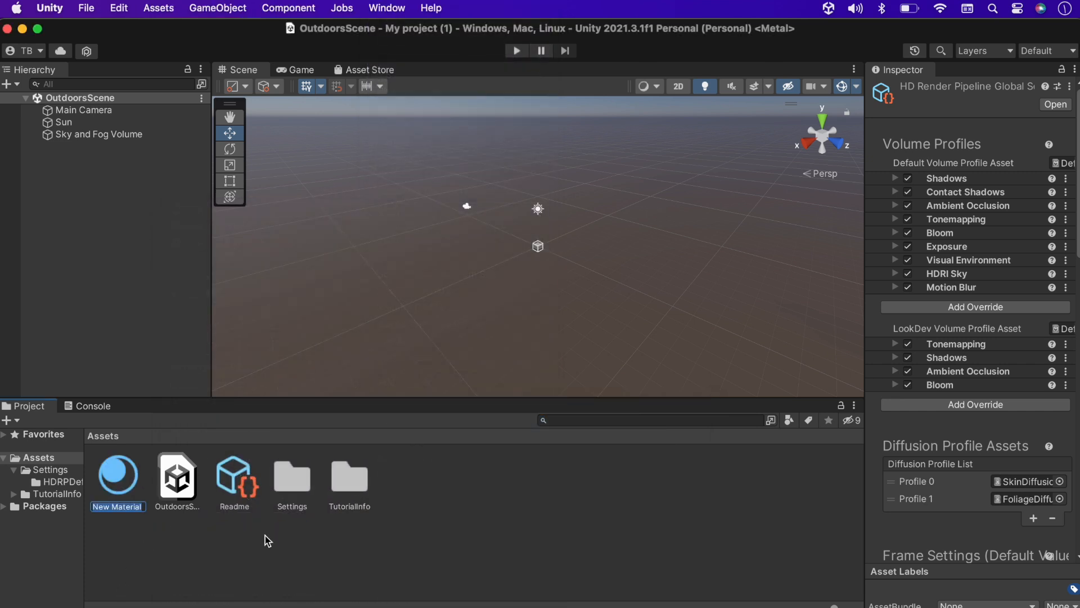
pyautogui.click(118, 475)
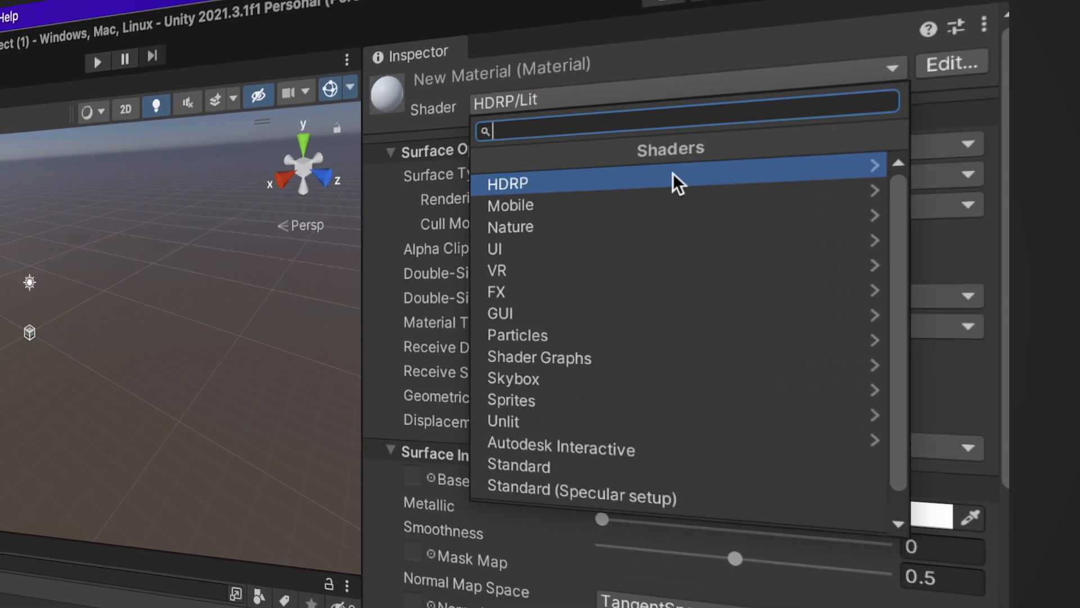
pyautogui.click(507, 182)
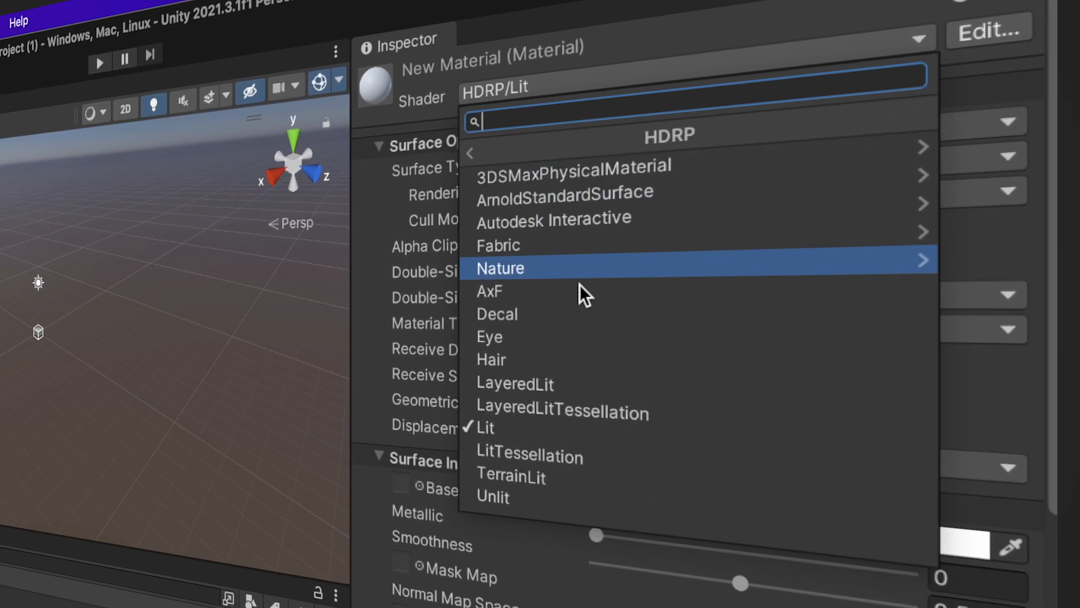